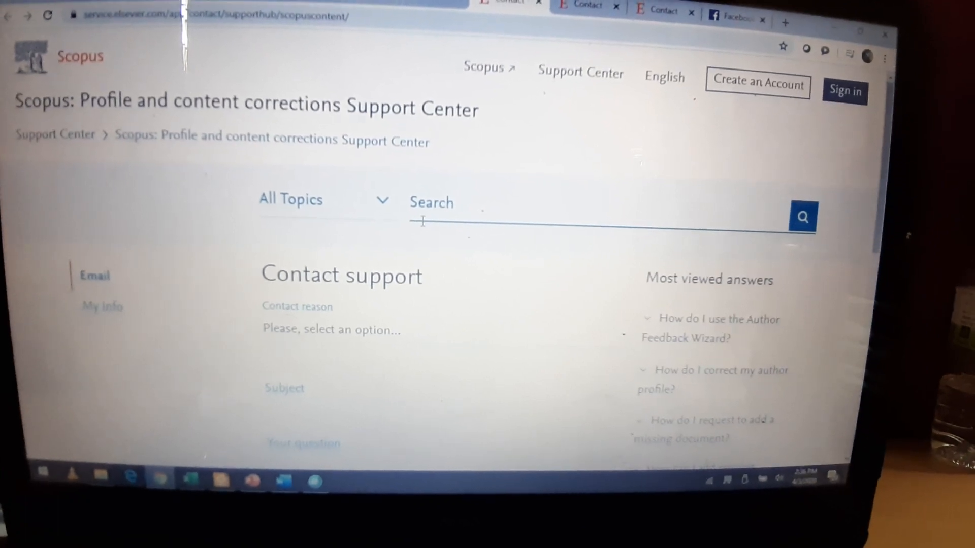
Scroll down to the Contact support form's Contact reason list.
{"action": "scroll", "scroll_direction": "down", "scroll_amount": 3}
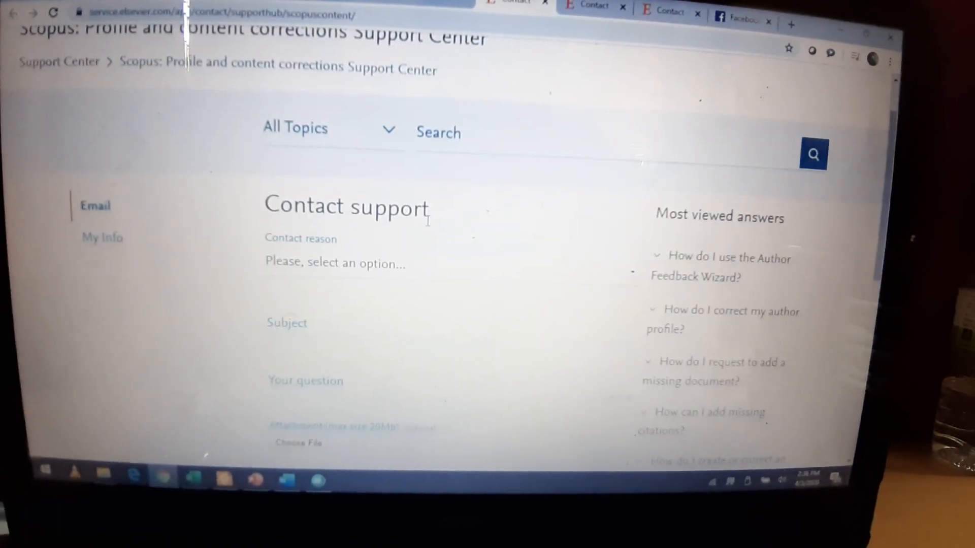
{"action": "scroll", "scroll_direction": "down", "scroll_amount": 3}
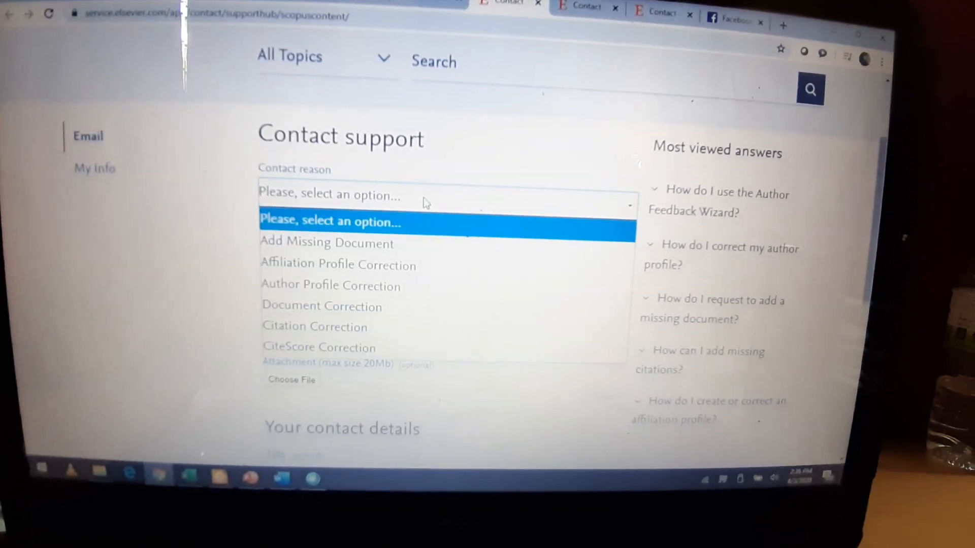
Choose 'Add Missing Document' as the contact reason and scroll to the ISSN field.
{"action": "left_click", "coordinate": [326, 242]}
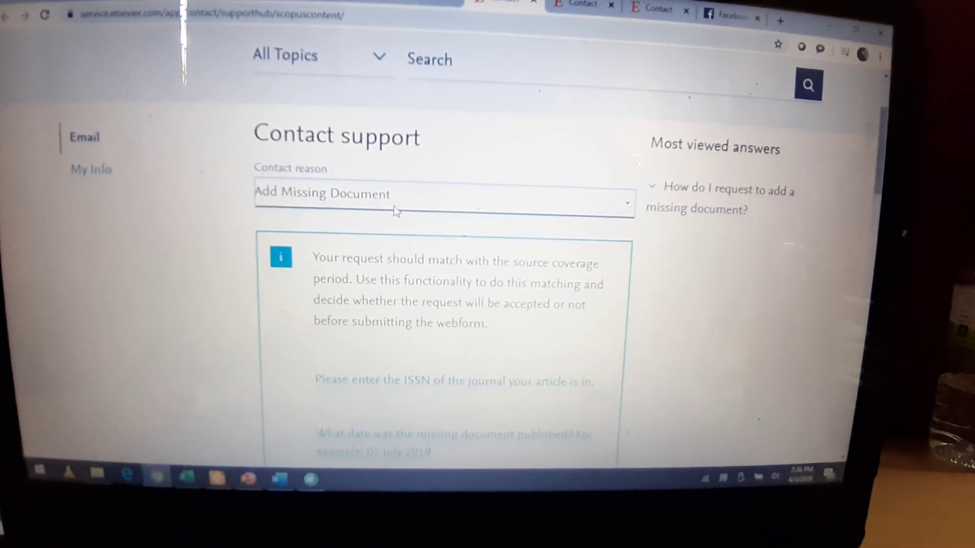
{"action": "scroll", "scroll_direction": "down", "scroll_amount": 3}
{"action": "type", "text": "2201-"}
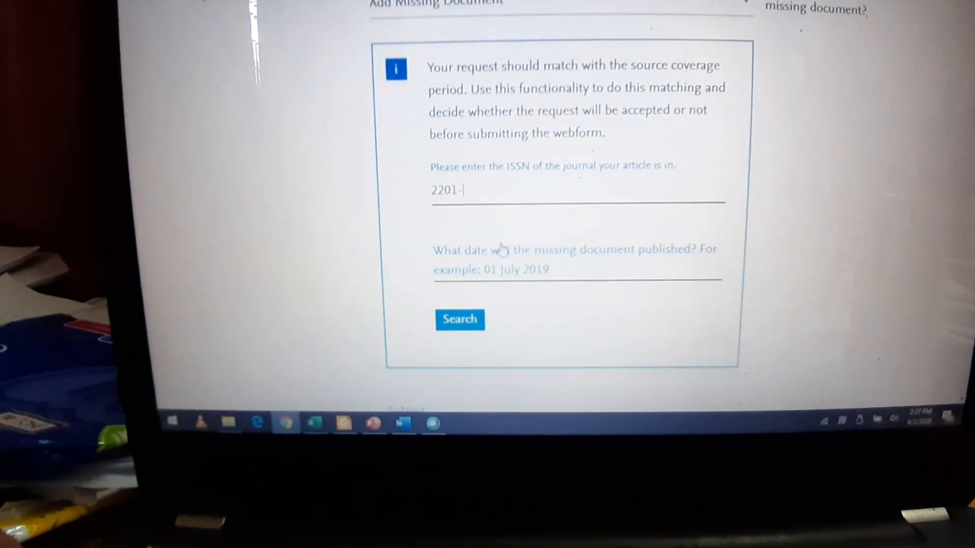
Complete ISSN 2201-1323, pick 22 November 2019, and run the coverage search.
{"action": "type", "text": "1323"}
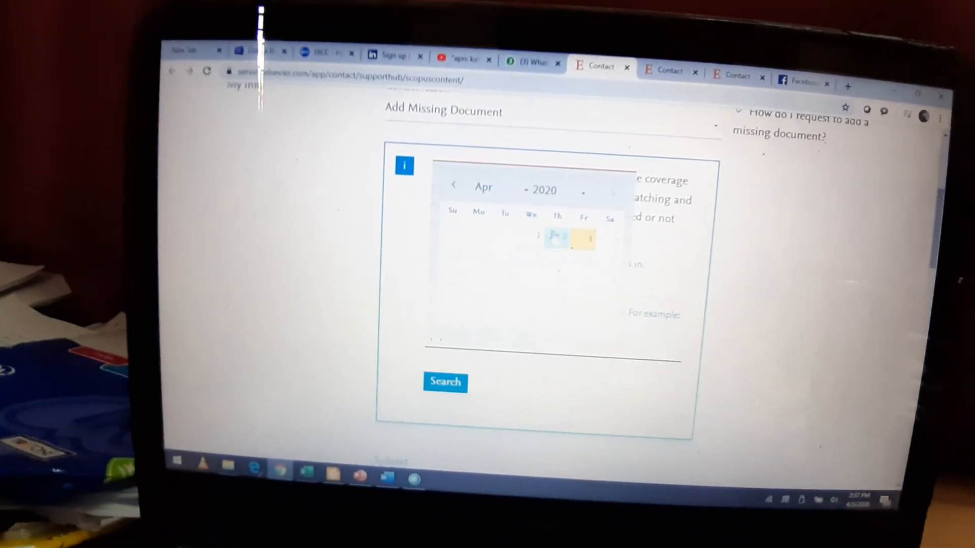
{"action": "left_click", "coordinate": [455, 186]}
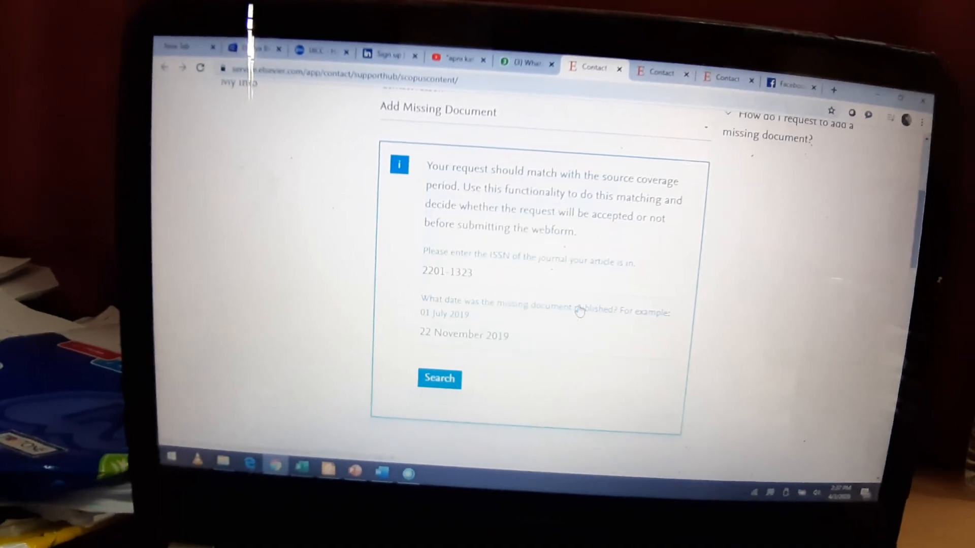
{"action": "left_click", "coordinate": [440, 379]}
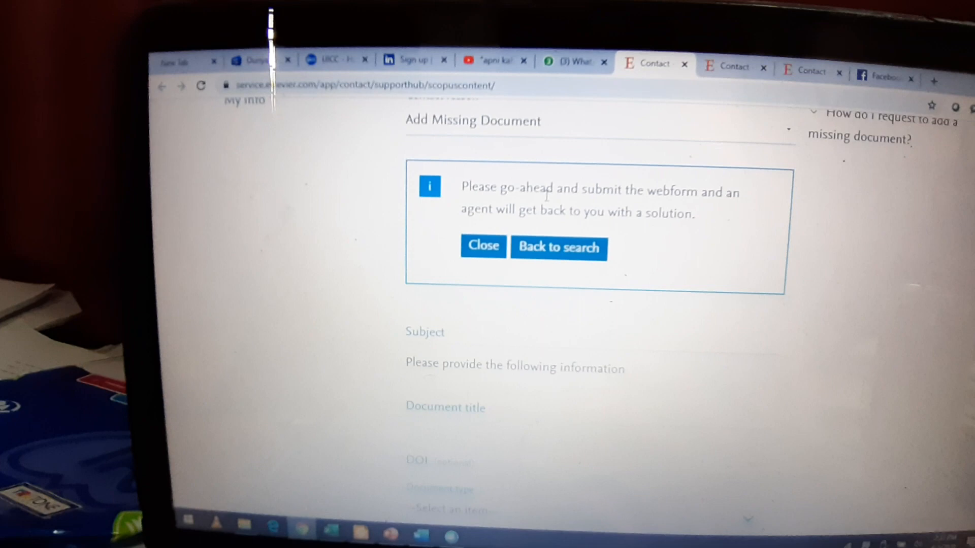
Scroll to Document type and select Article.
{"action": "scroll", "scroll_direction": "down", "scroll_amount": 3}
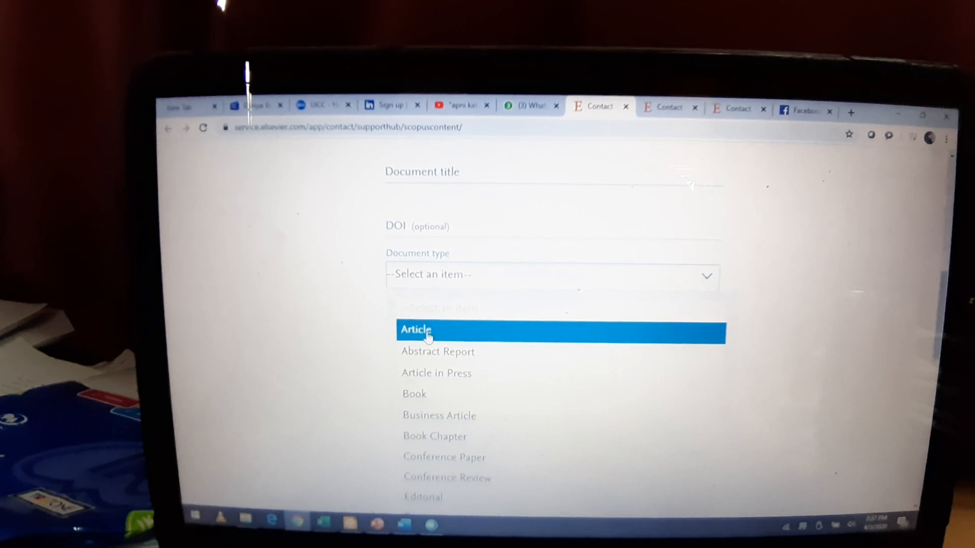
{"action": "left_click", "coordinate": [415, 330]}
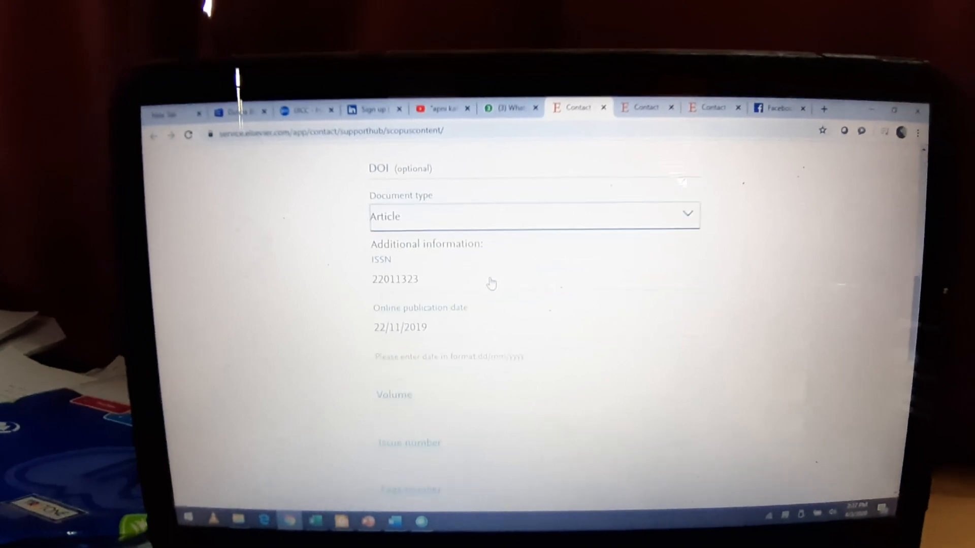
Scroll past Volume, Issue, Page number and Your question to the contact details.
{"action": "scroll", "scroll_direction": "down", "scroll_amount": 3}
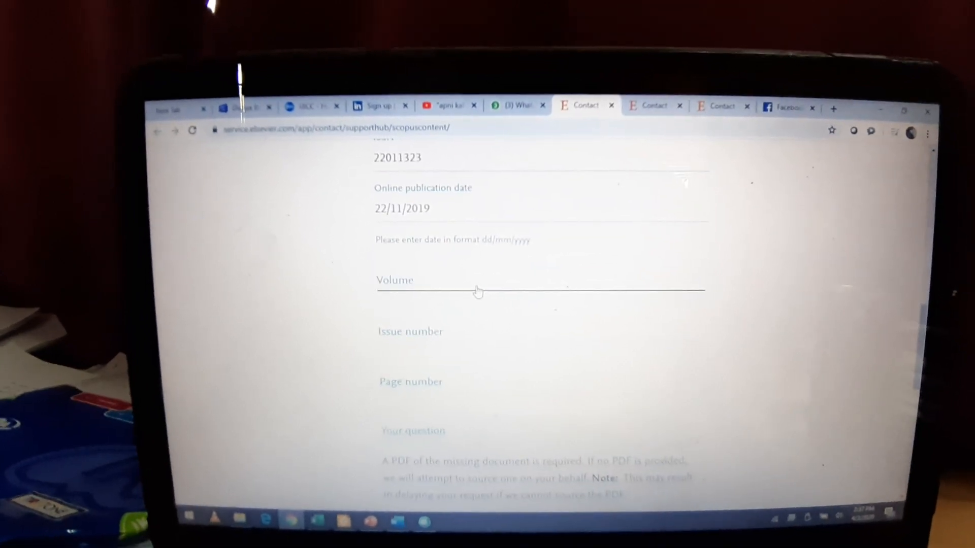
{"action": "scroll", "scroll_direction": "down", "scroll_amount": 3}
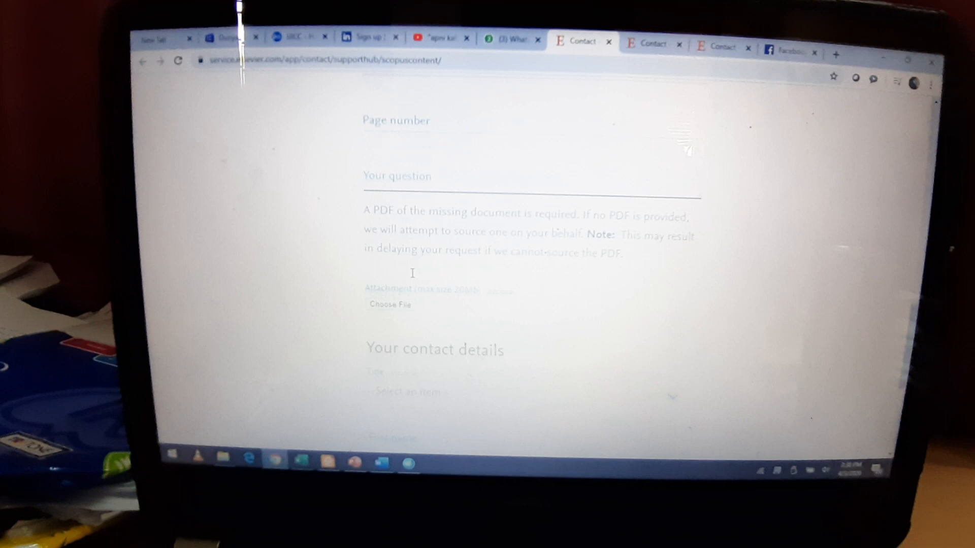
{"action": "scroll", "scroll_direction": "down", "scroll_amount": 3}
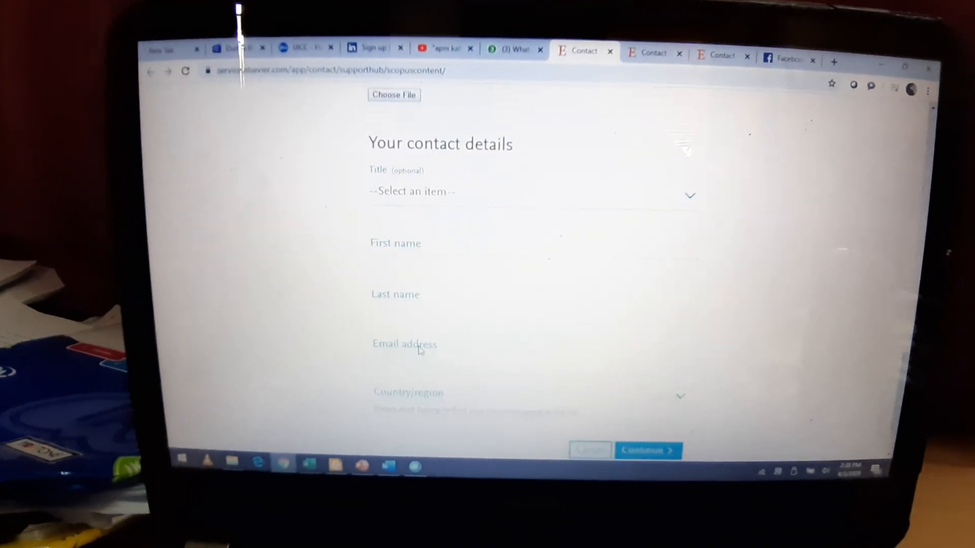